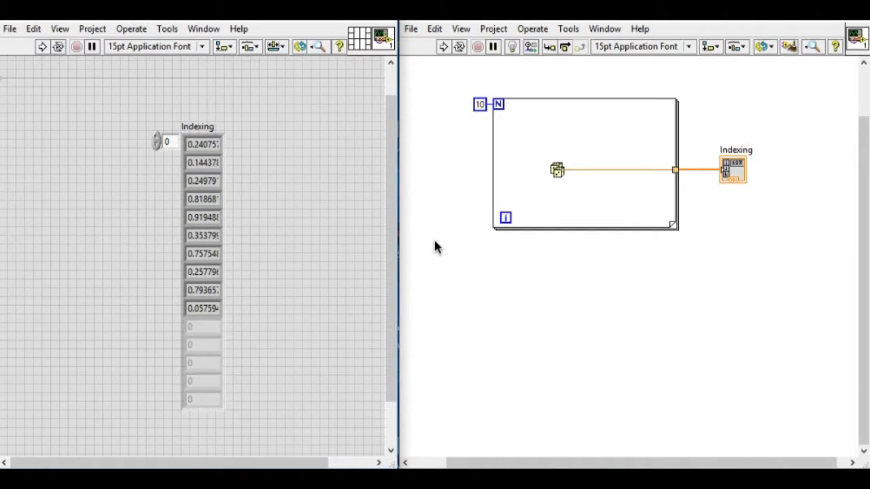
Rerun the VI for fresh random values, then choose a For Loop from the Structures palette
left_click(444, 46)
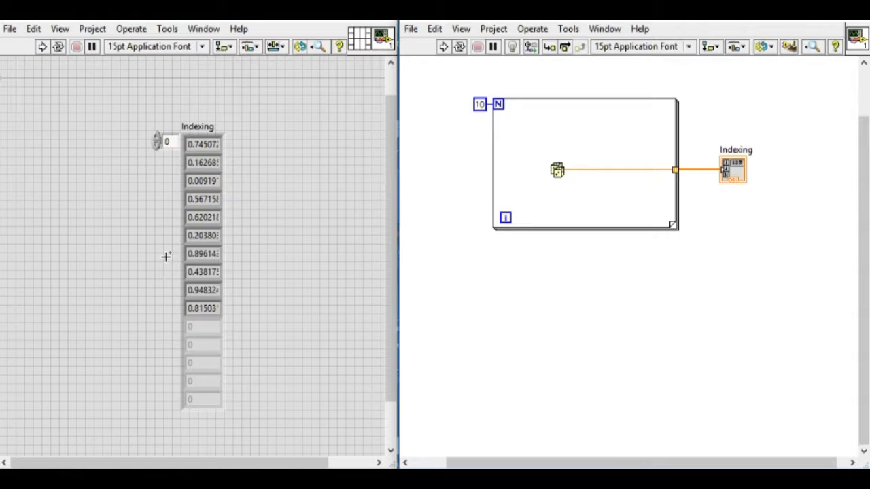
mouse_move(272, 262)
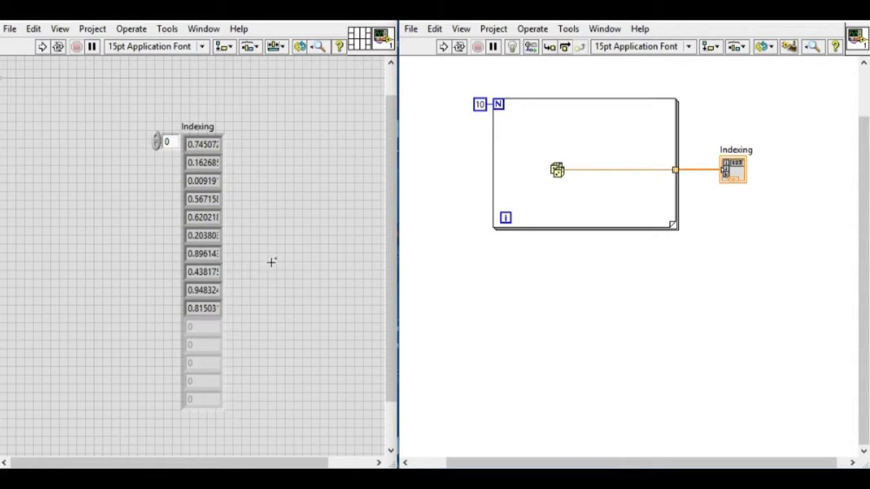
right_click(585, 170)
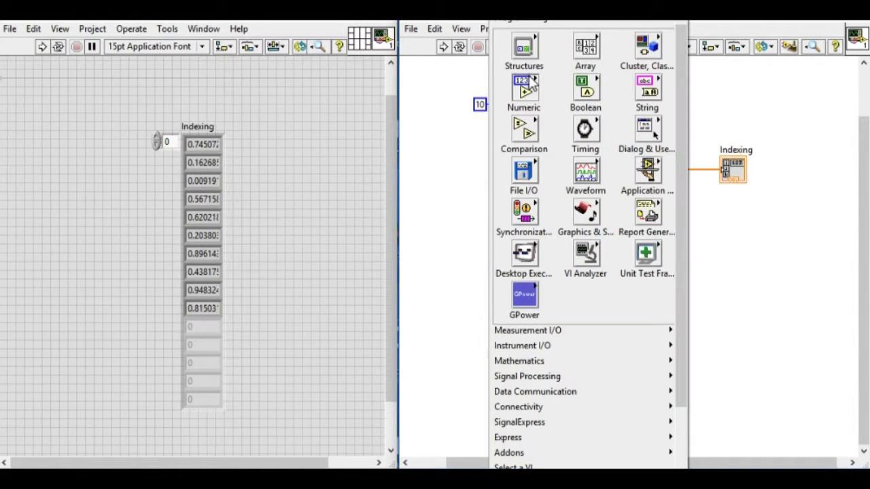
left_click(524, 92)
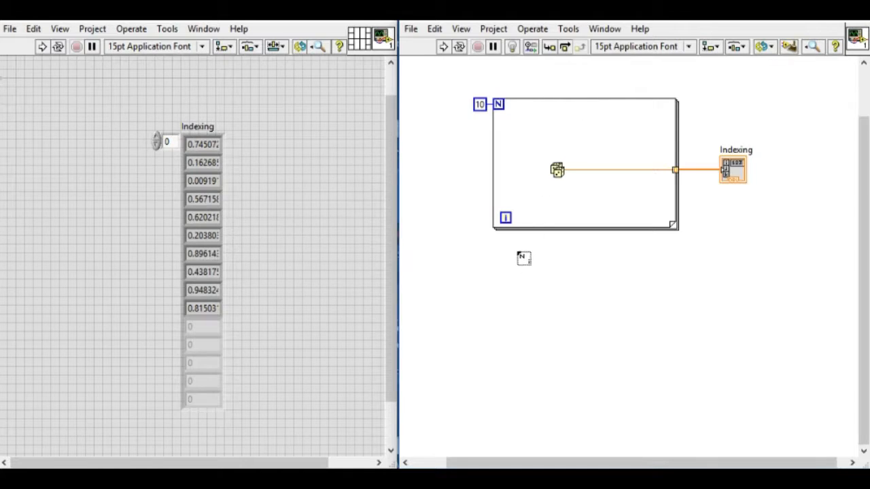
Draw and size a second empty For Loop below the first random-number loop
left_click_drag(524, 258, 688, 438)
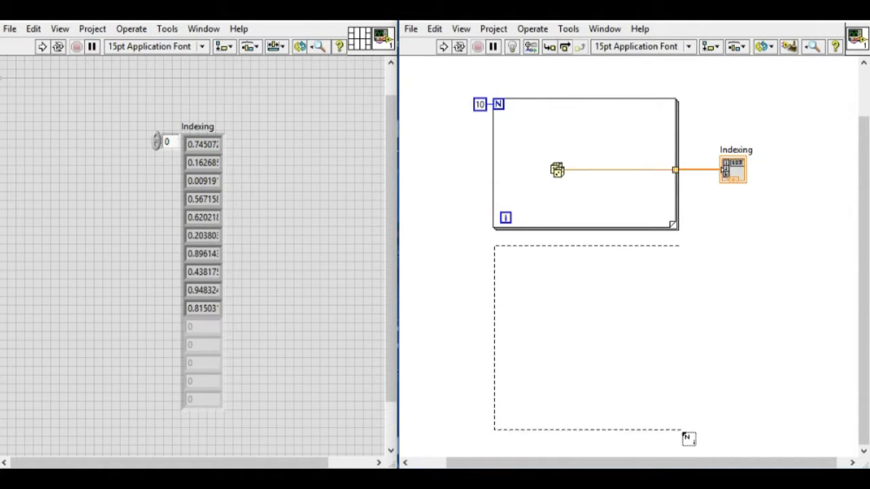
left_click_drag(495, 242, 678, 428)
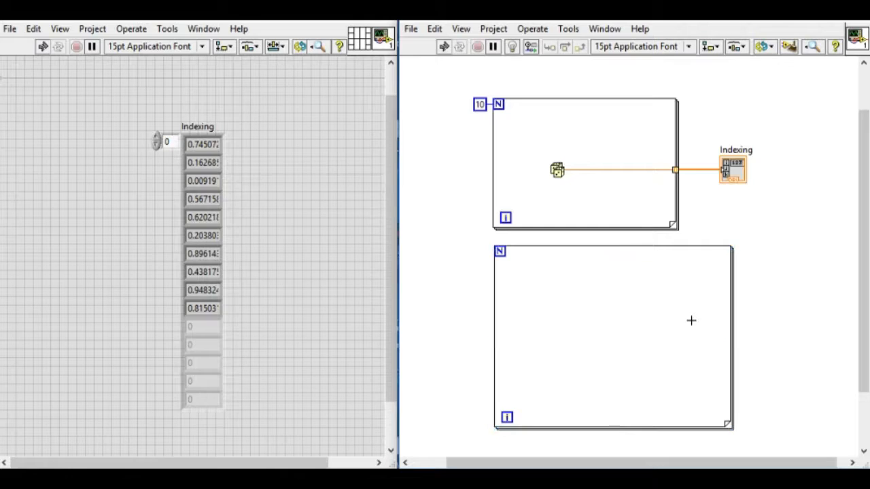
mouse_move(557, 313)
type("a")
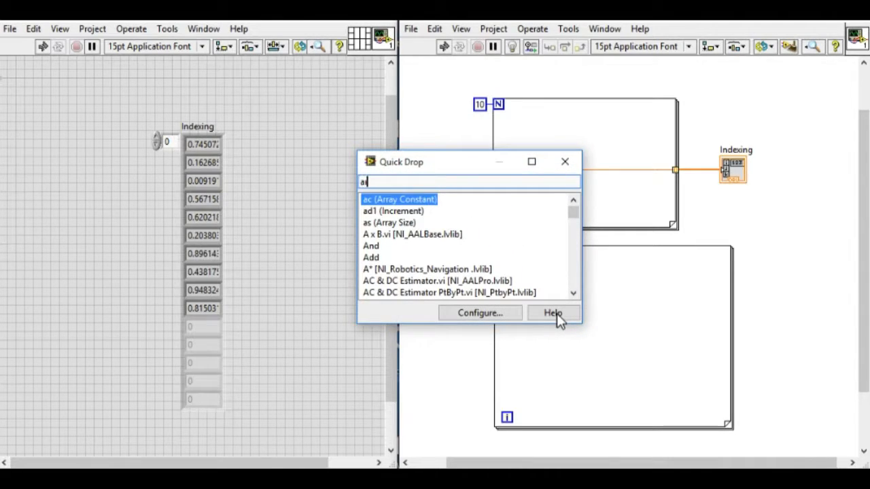
Place an Array Constant holding a Numeric Constant left of the second loop via Quick Drop
type("rr")
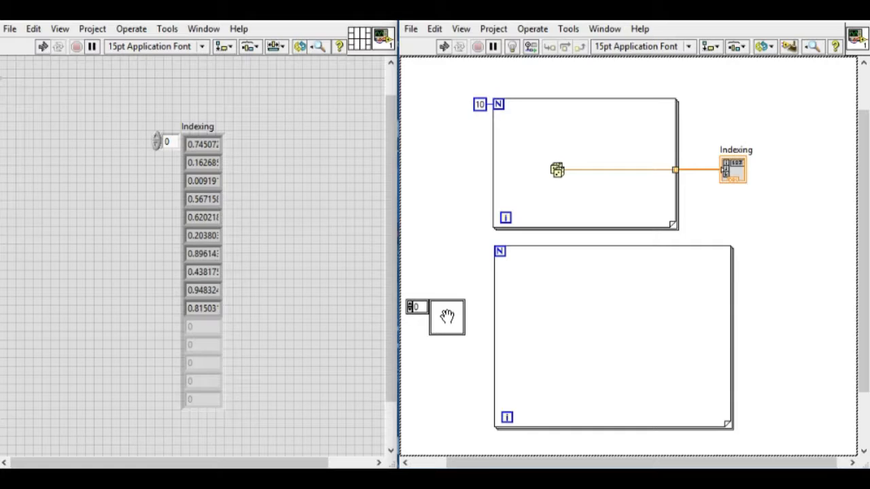
mouse_move(544, 310)
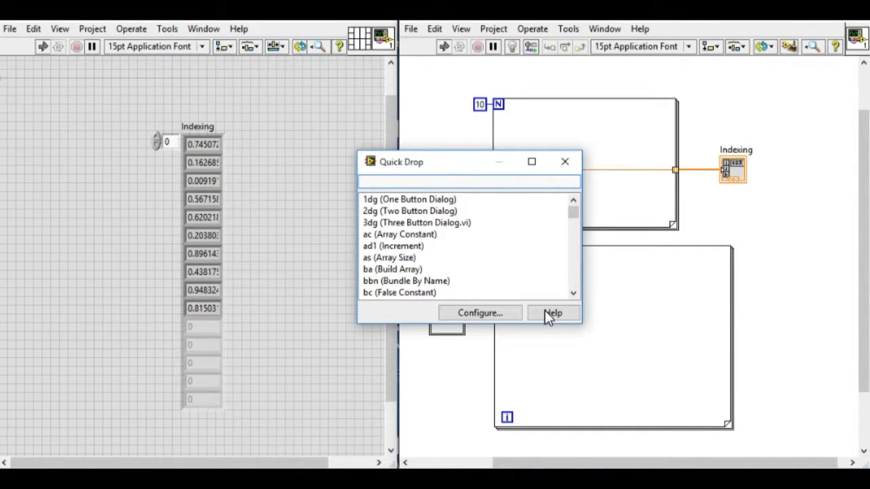
type("num")
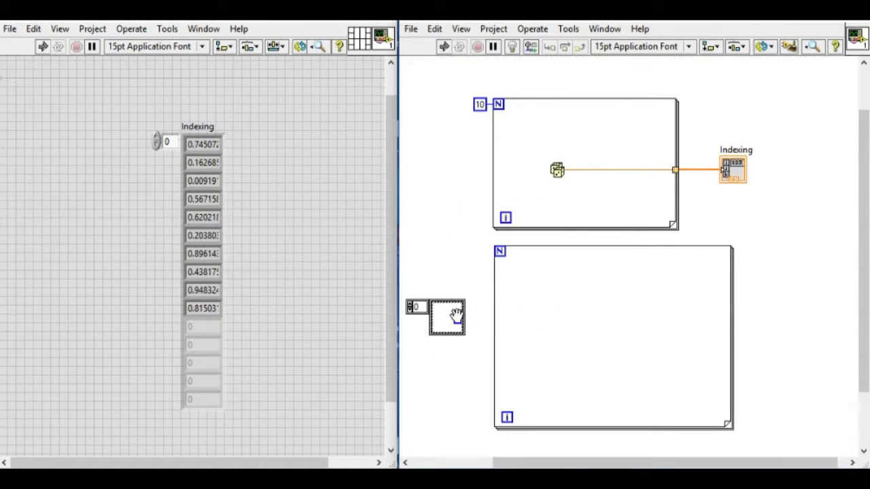
right_click(435, 308)
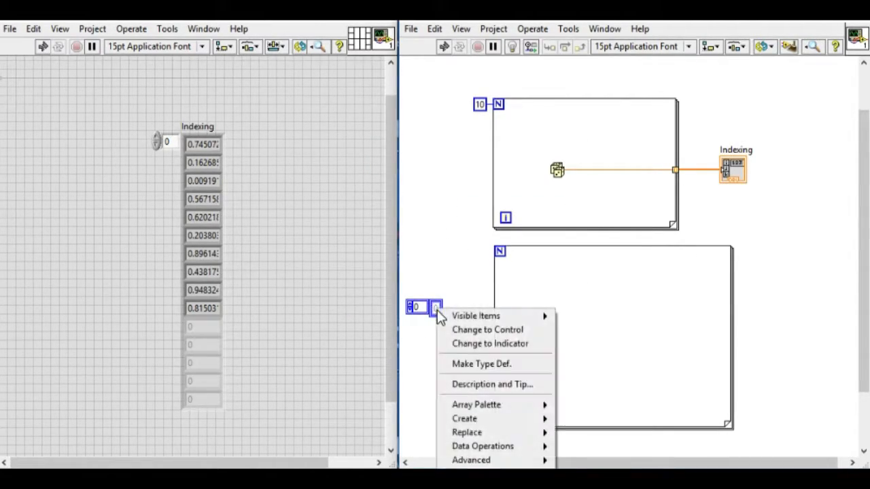
mouse_move(483, 446)
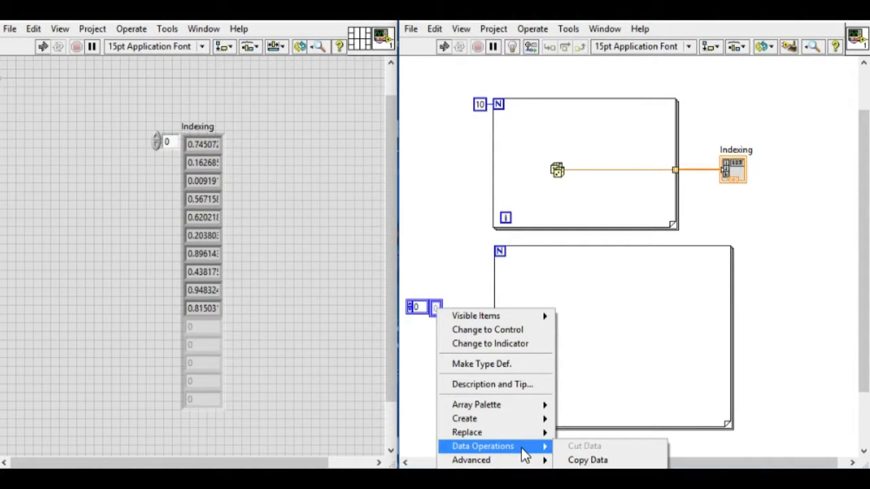
mouse_move(468, 433)
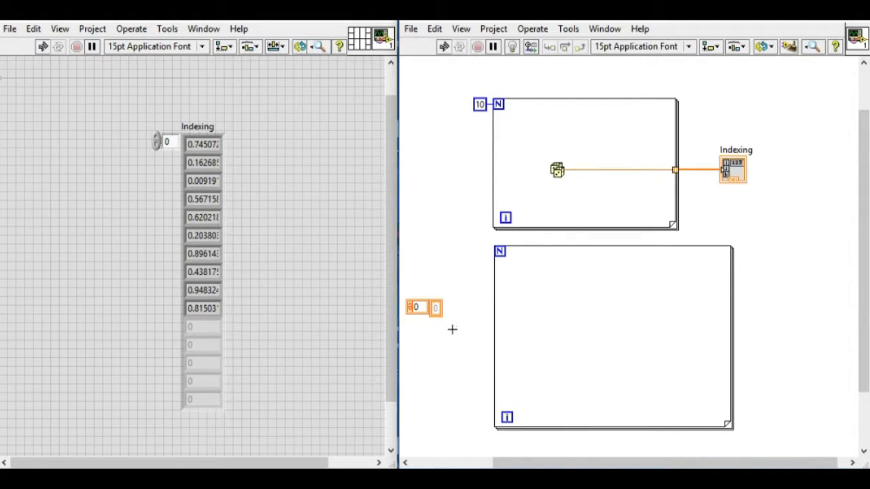
Give the second loop a count of 10 and replace the array's input tunnel with a shift register
left_click(500, 253)
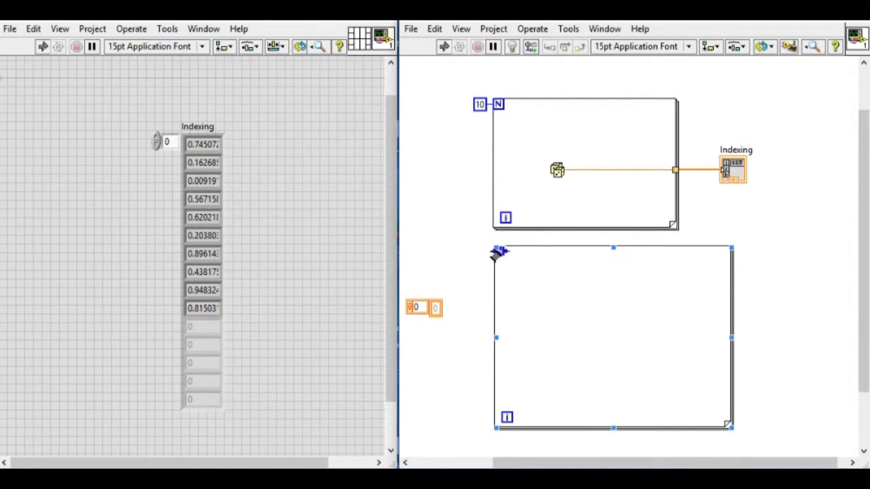
right_click(500, 253)
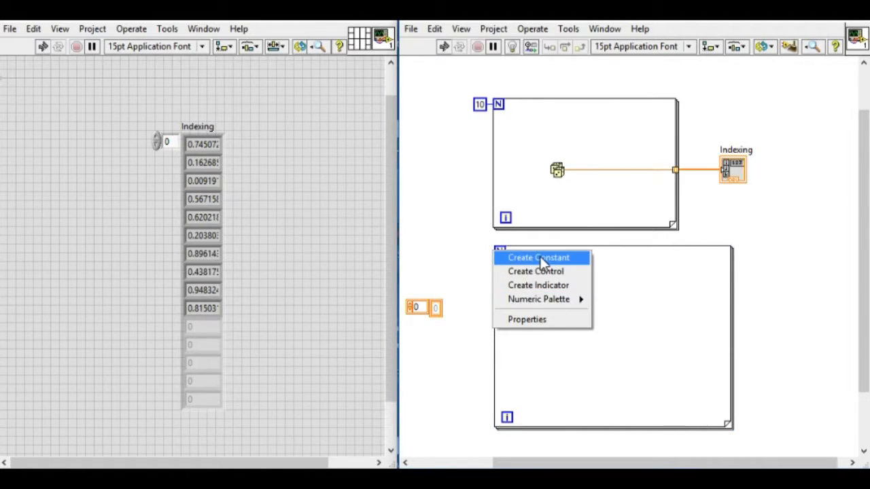
left_click(539, 258)
type("10")
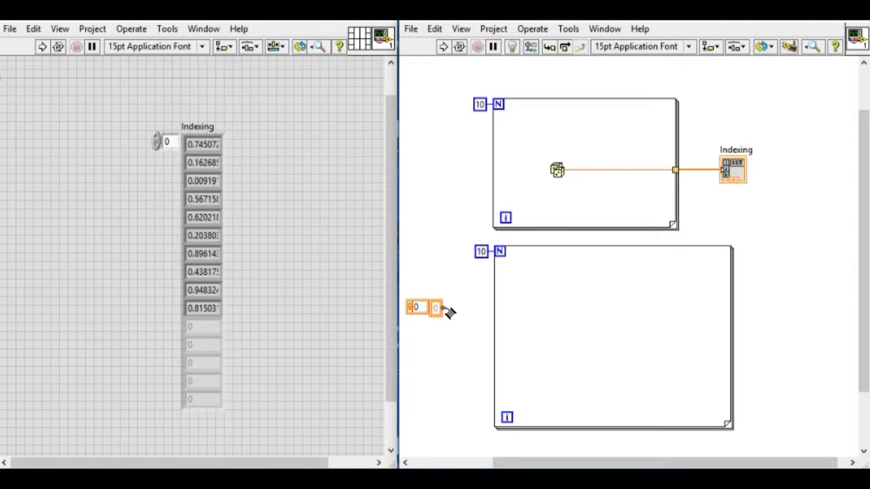
right_click(436, 308)
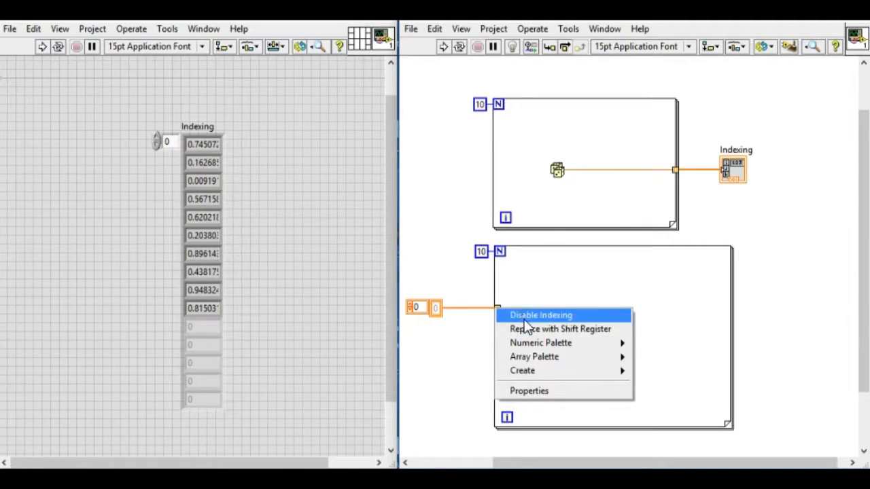
left_click(541, 315)
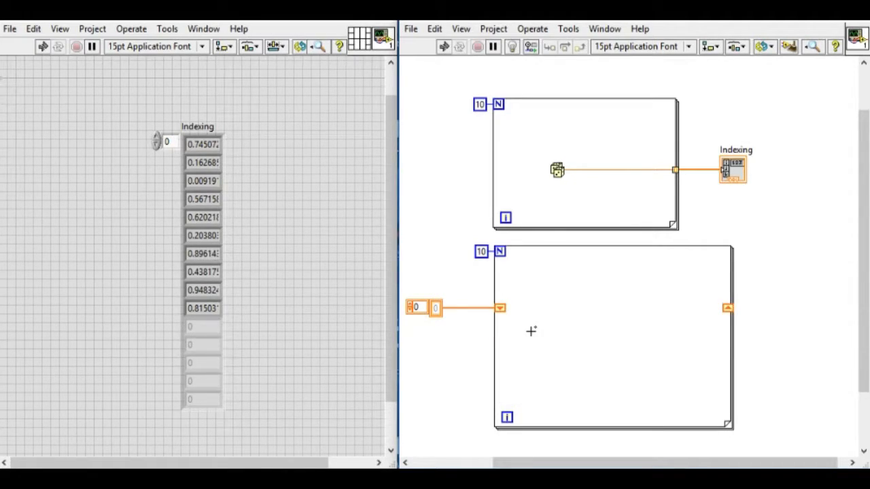
mouse_move(588, 329)
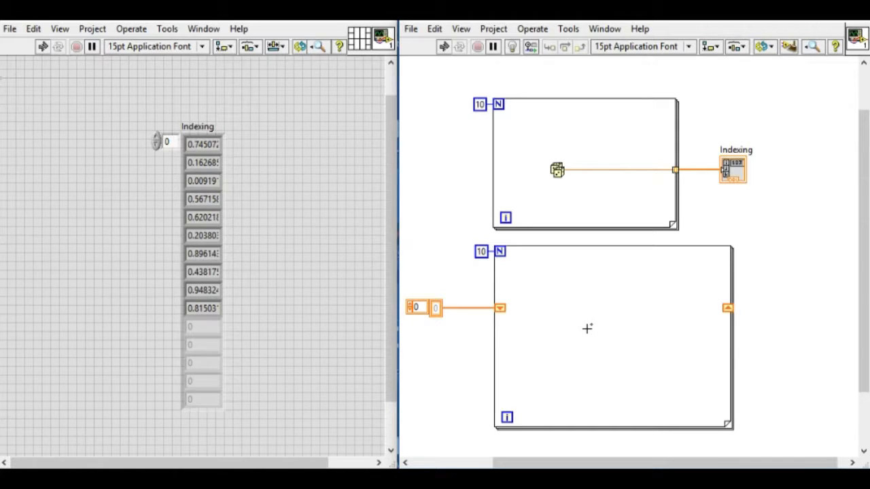
Add a Random Number and Less? comparison against a 0.8 constant feeding a Case Structure
type("ran")
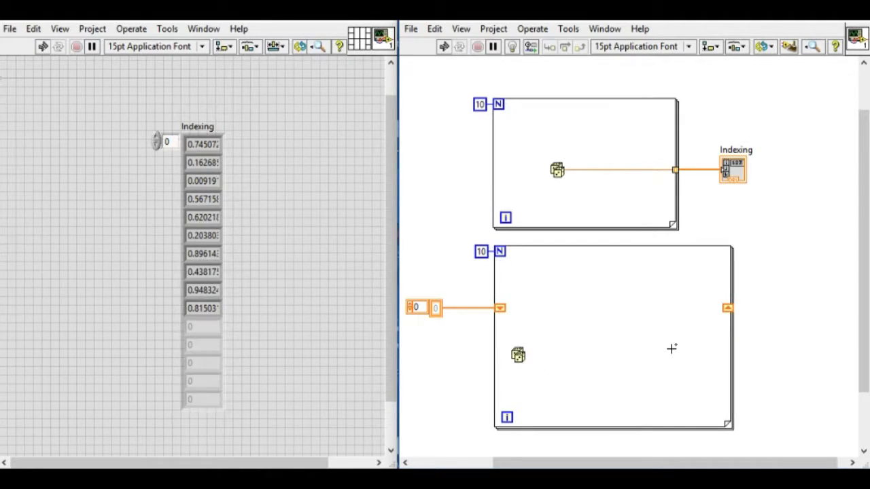
mouse_move(642, 343)
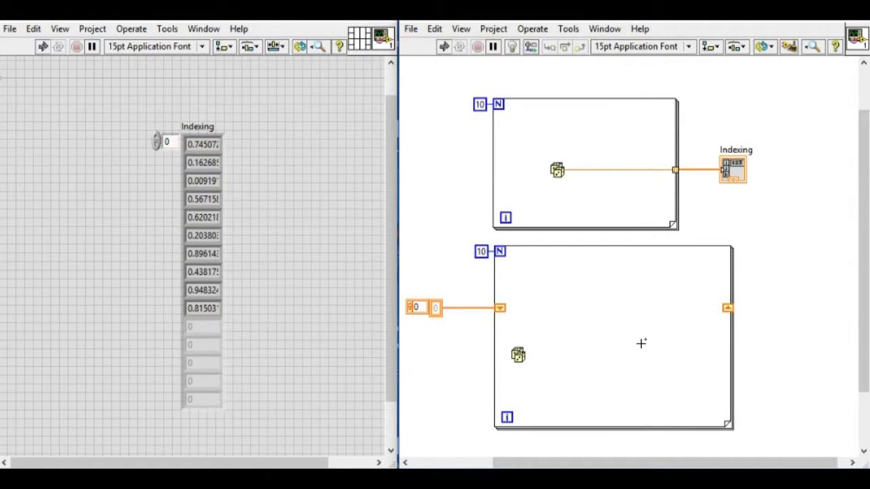
mouse_move(589, 314)
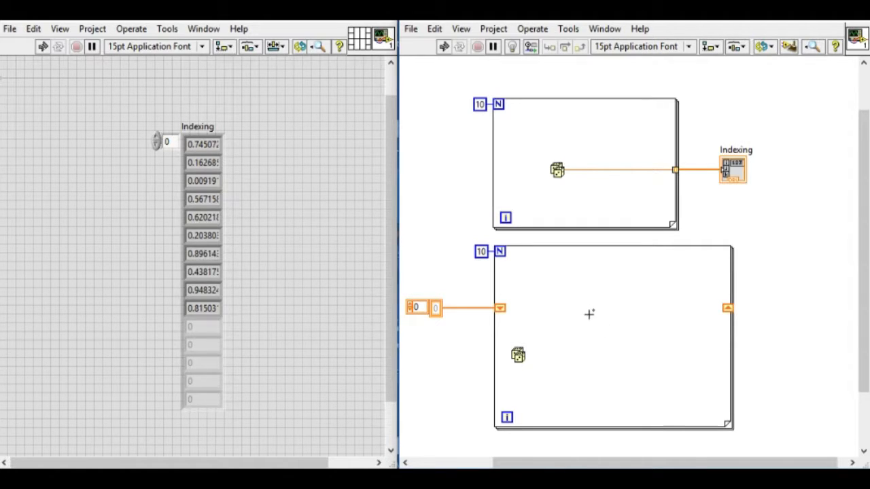
mouse_move(579, 312)
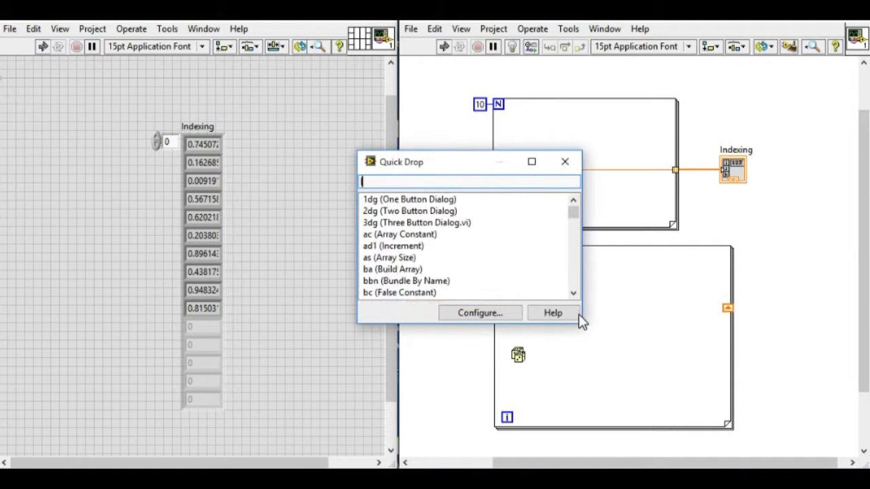
type("less")
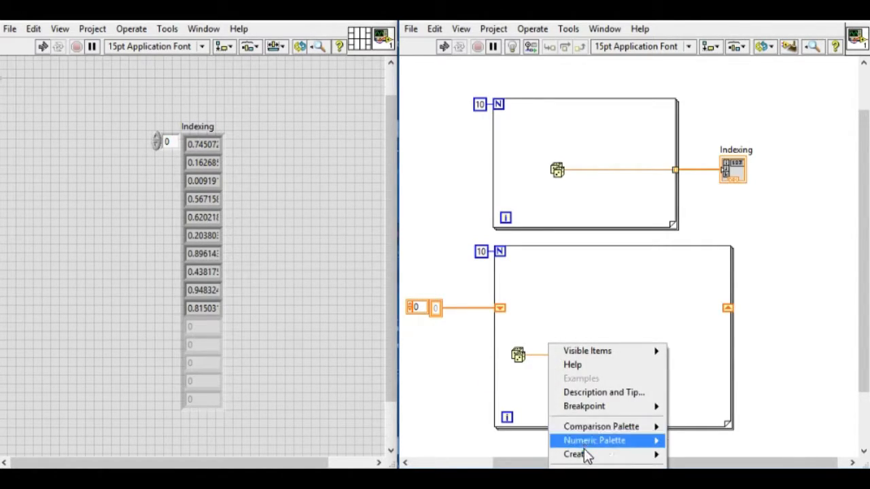
left_click(601, 426)
type("0.8")
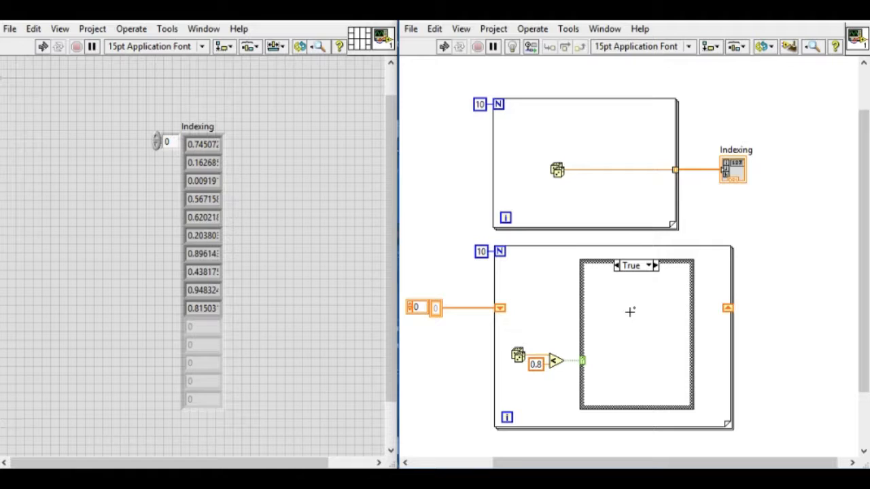
Build Array onto the shift register in the True case, pass it through in False, and add an output indicator
type("buils")
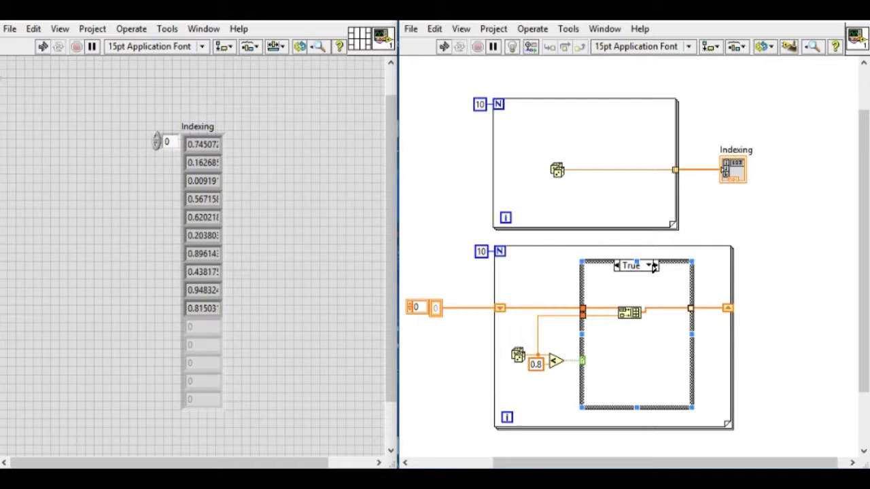
left_click(650, 265)
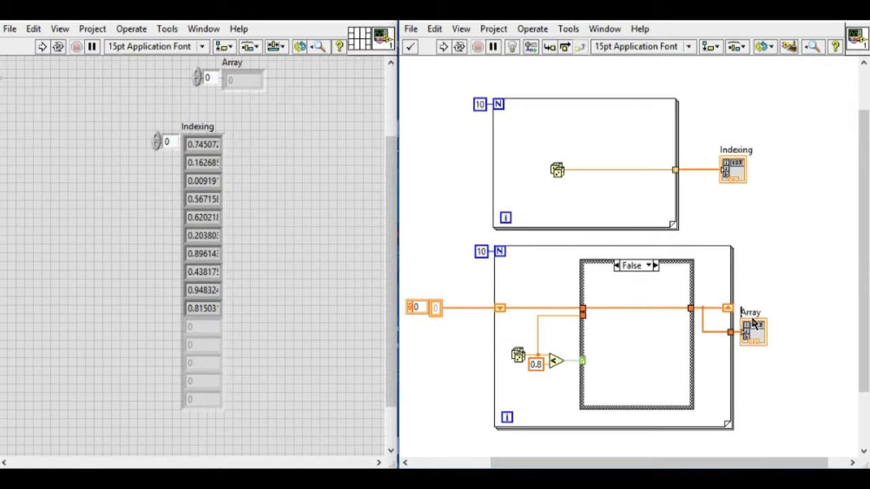
Rename the indicator Without Indexing and enlarge it beside the Indexing array to show more elements
type("Without Indexing")
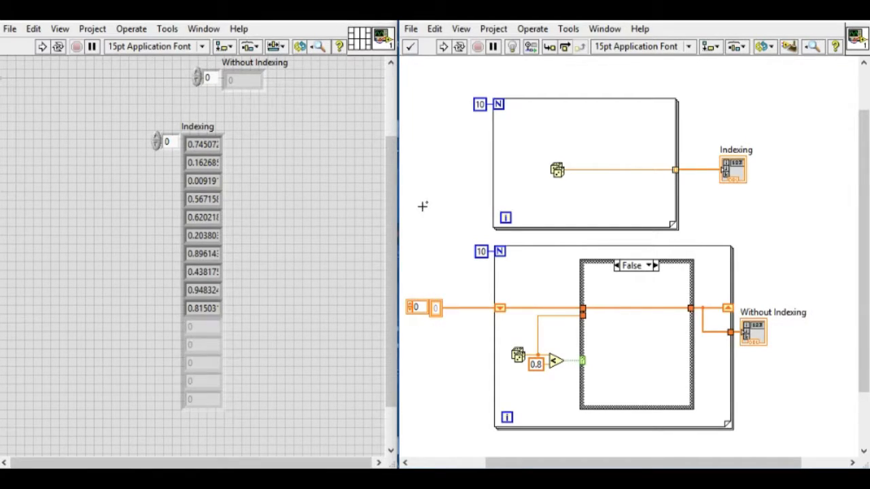
left_click(244, 80)
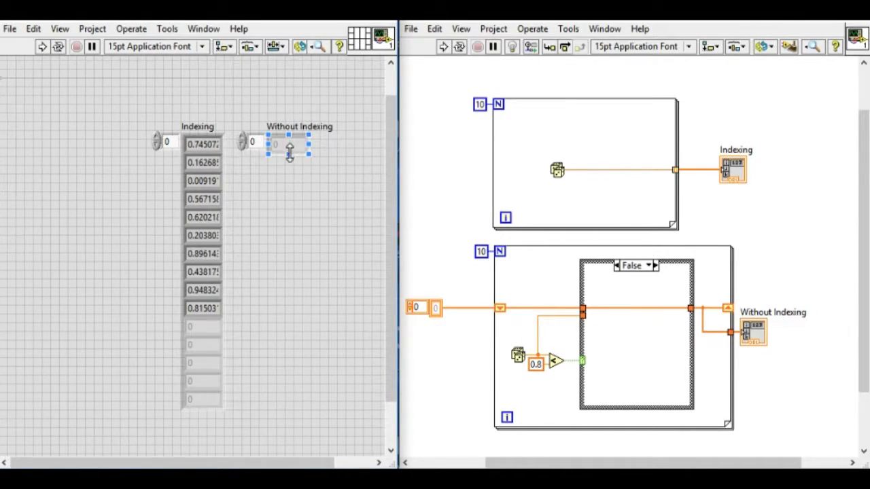
left_click_drag(288, 157, 292, 405)
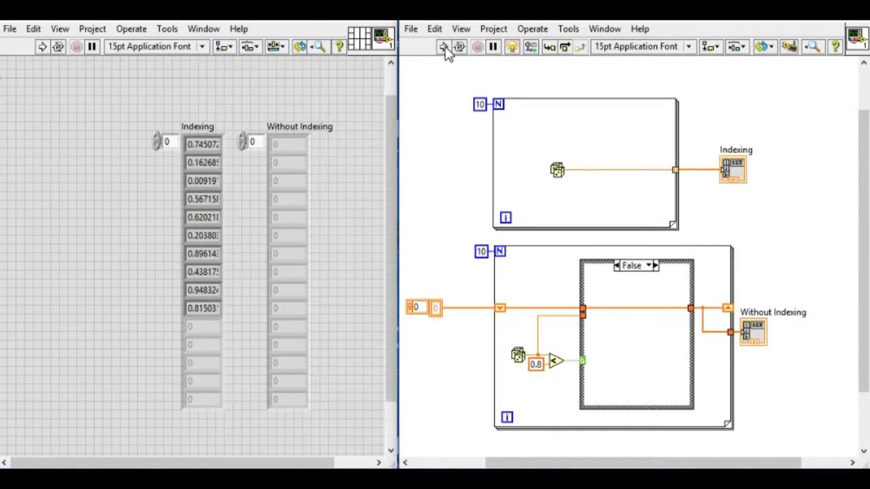
Run the VI with Highlight Execution, then turn highlighting off so both arrays fill with values
left_click(443, 46)
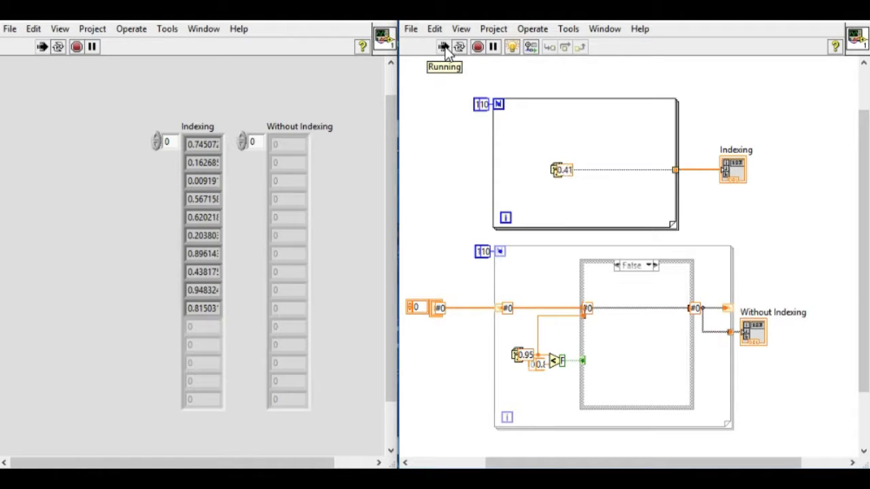
left_click(443, 46)
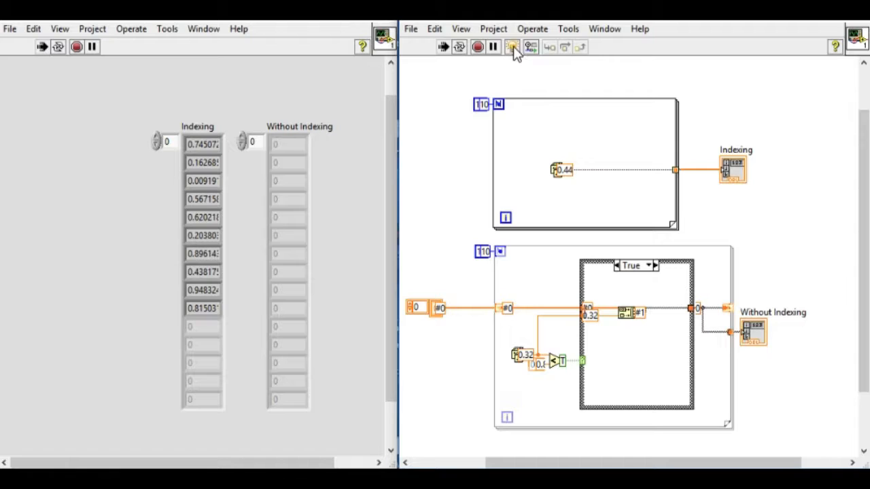
left_click(514, 46)
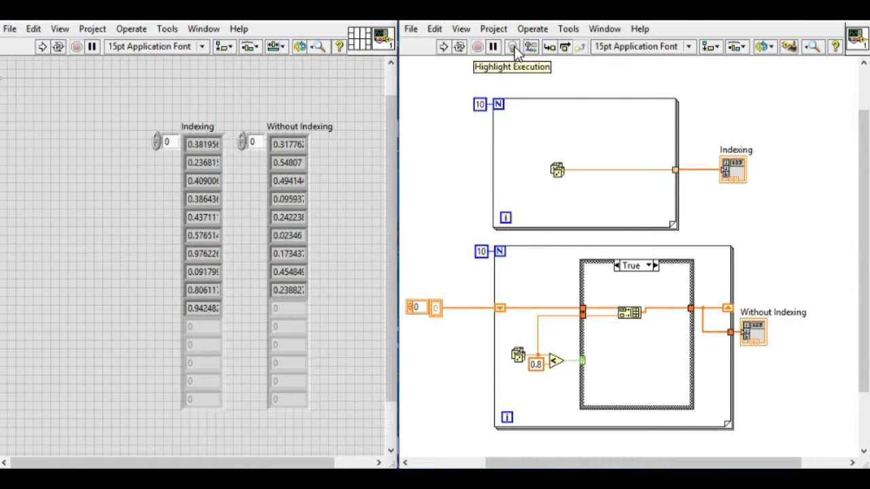